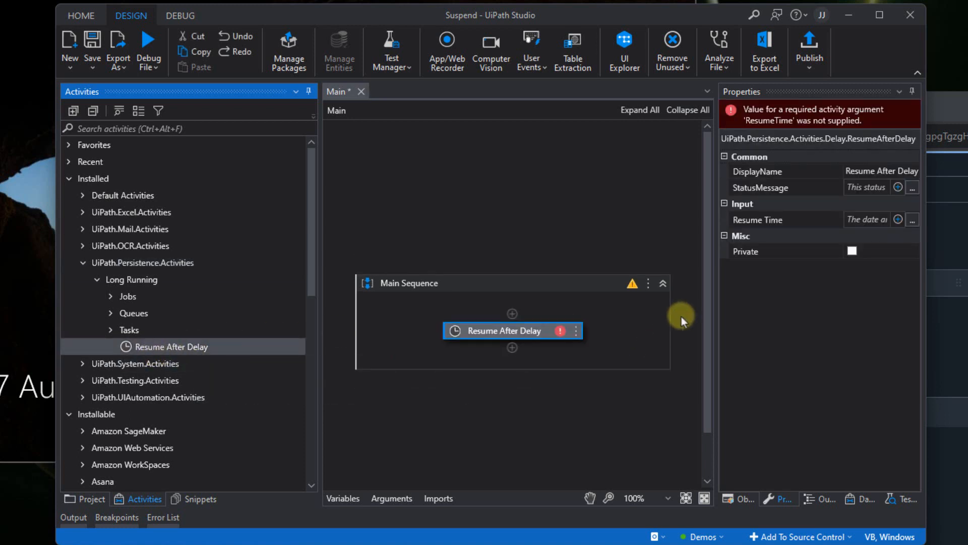
pyautogui.moveTo(689, 173)
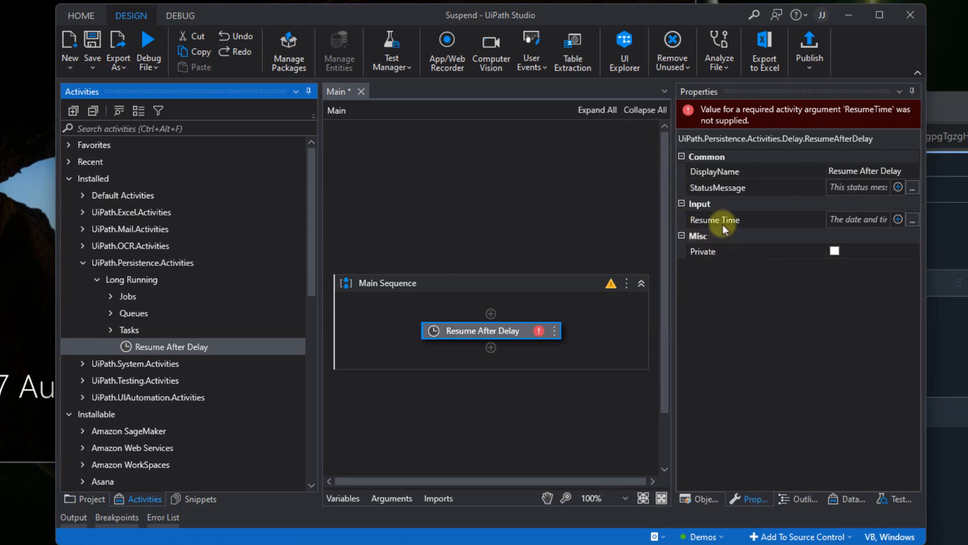
pyautogui.moveTo(500, 335)
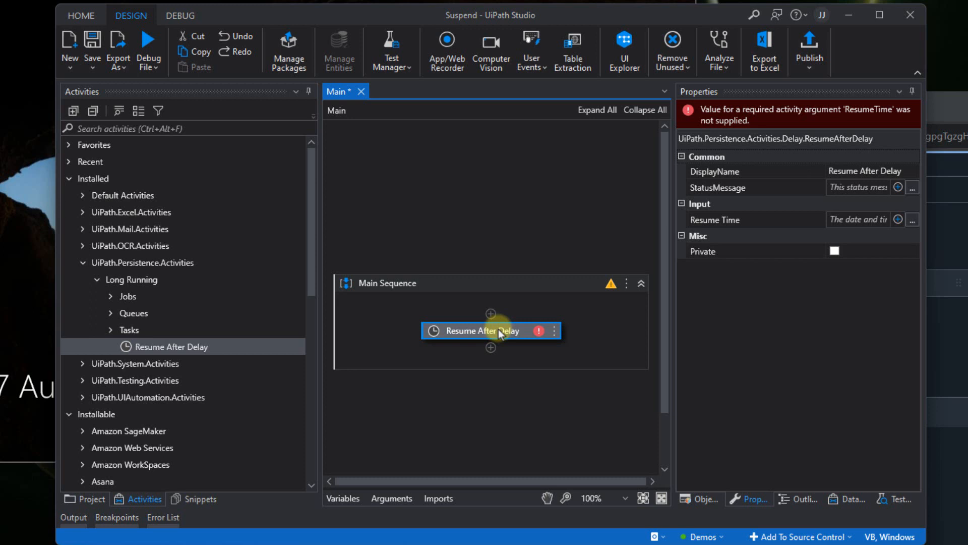
pyautogui.moveTo(848, 226)
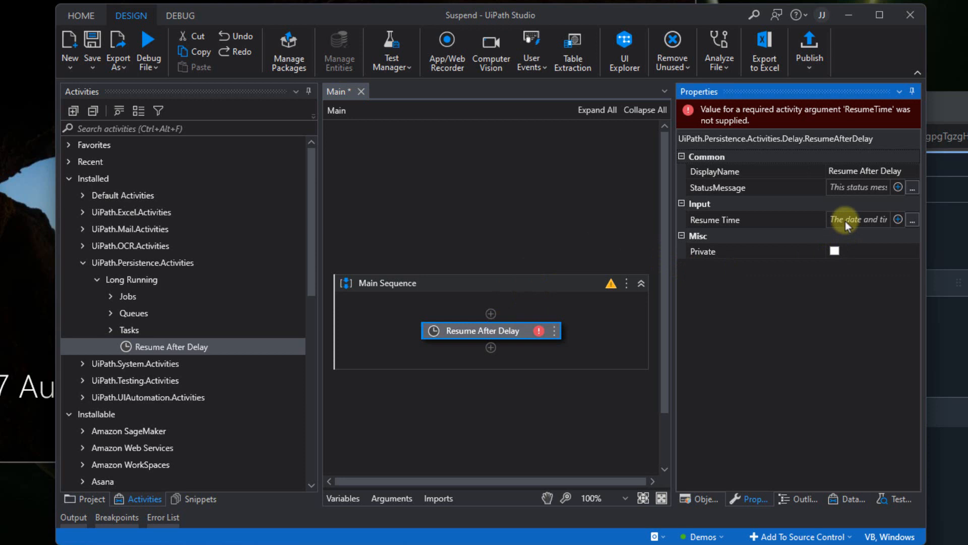
# Step: Enter now.AddSeconds(30) in the Resume Time Expression Editor and save it
pyautogui.click(899, 219)
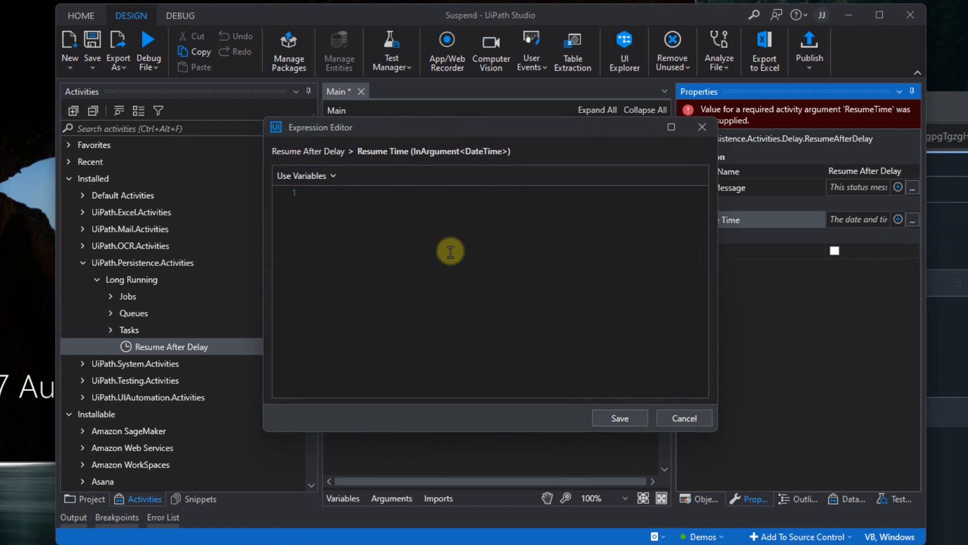
pyautogui.write('now')
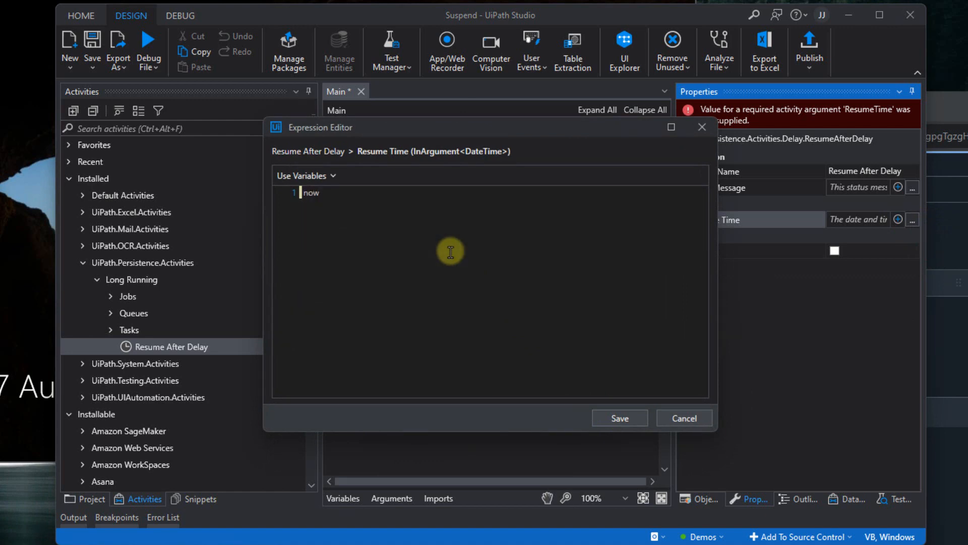
pyautogui.write('.addse')
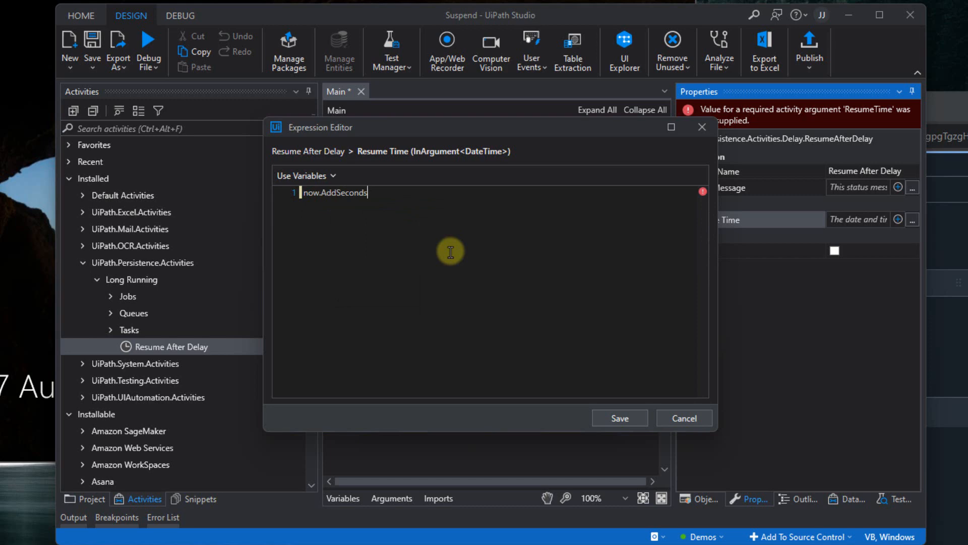
pyautogui.write('(30')
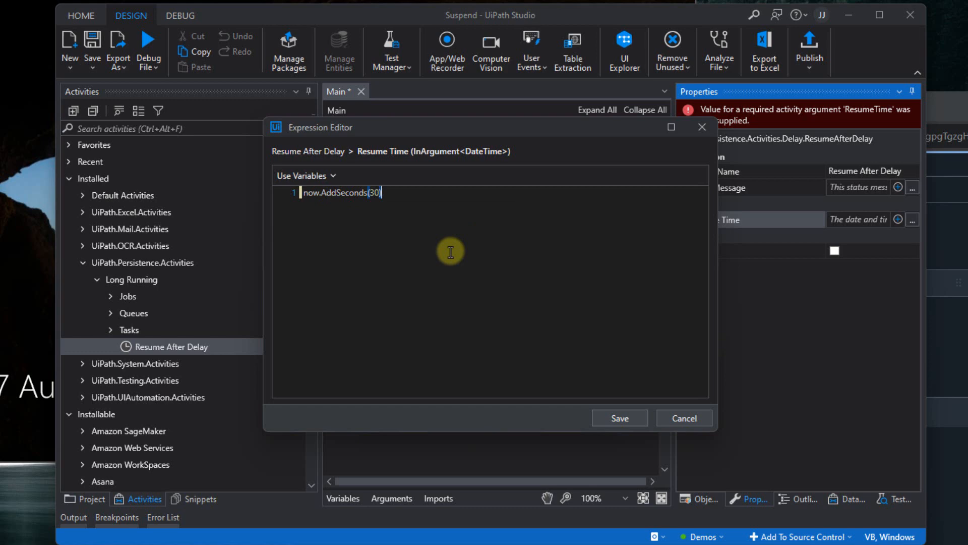
pyautogui.moveTo(789, 229)
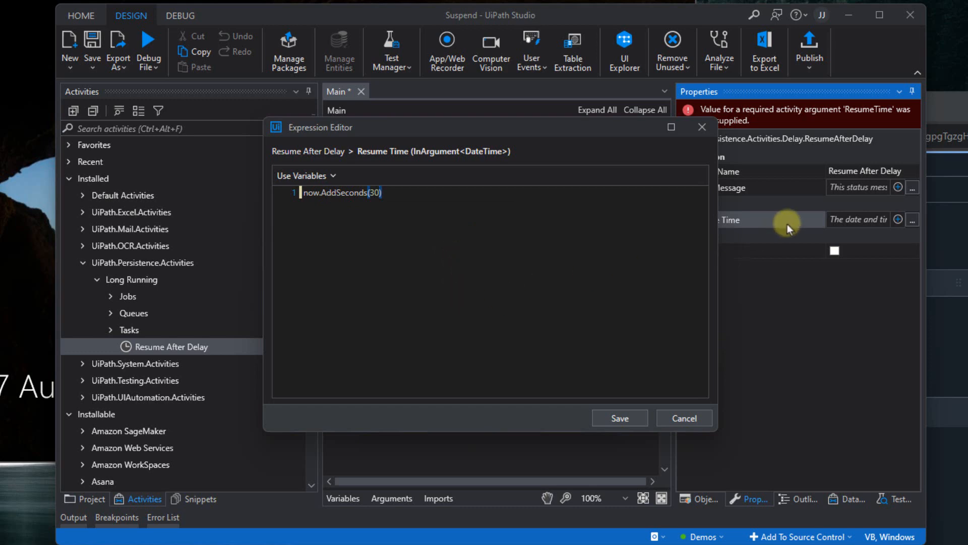
pyautogui.click(619, 418)
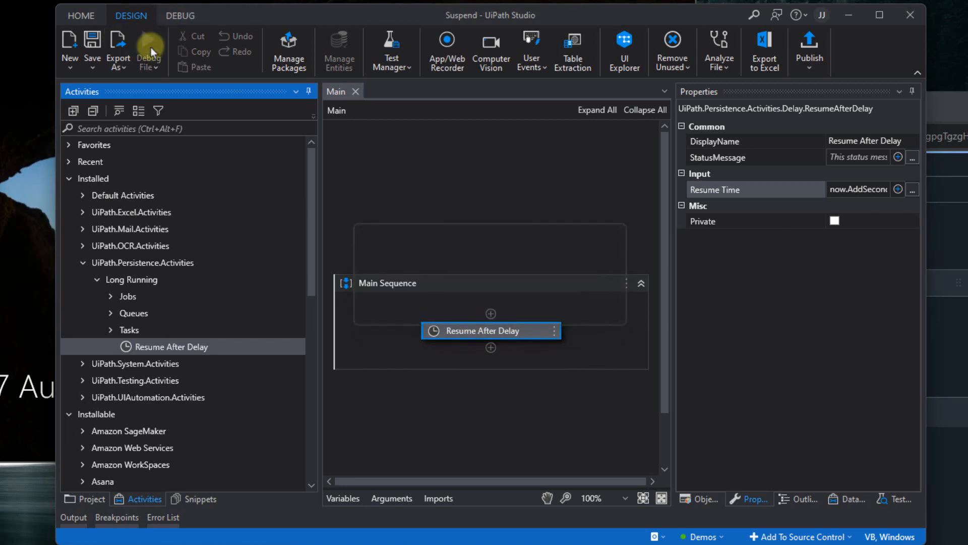
# Step: Start a debug run of Main so execution suspends at Resume After Delay
pyautogui.click(148, 49)
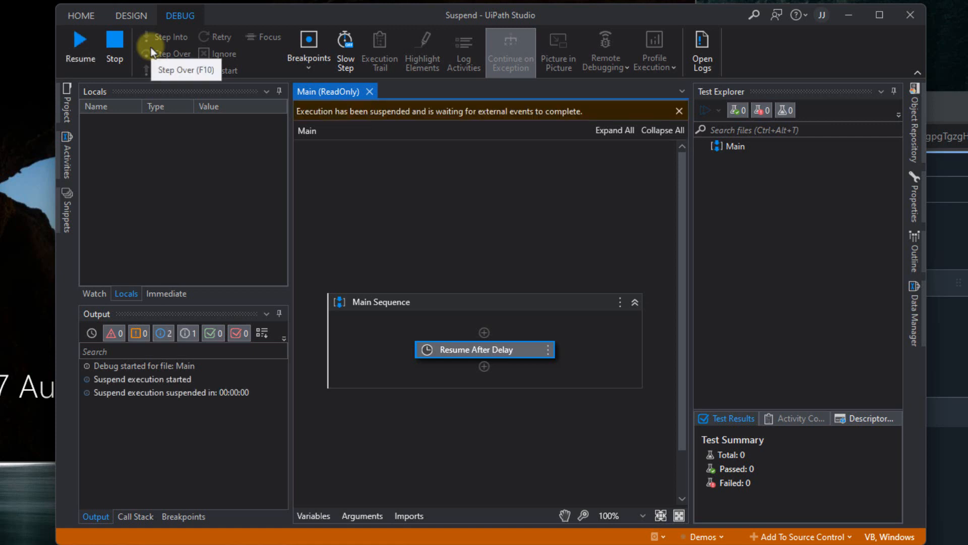
pyautogui.moveTo(151, 122)
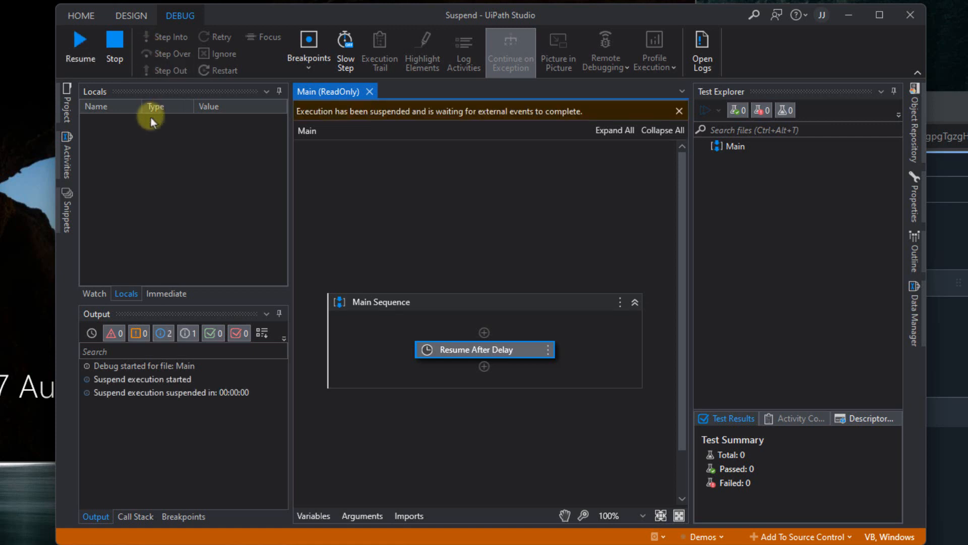
pyautogui.moveTo(81, 46)
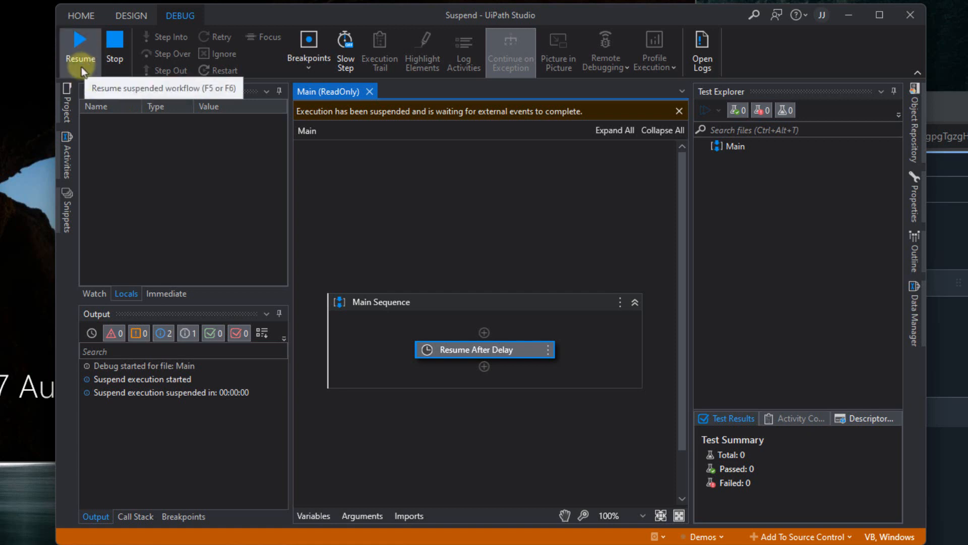
pyautogui.moveTo(329, 125)
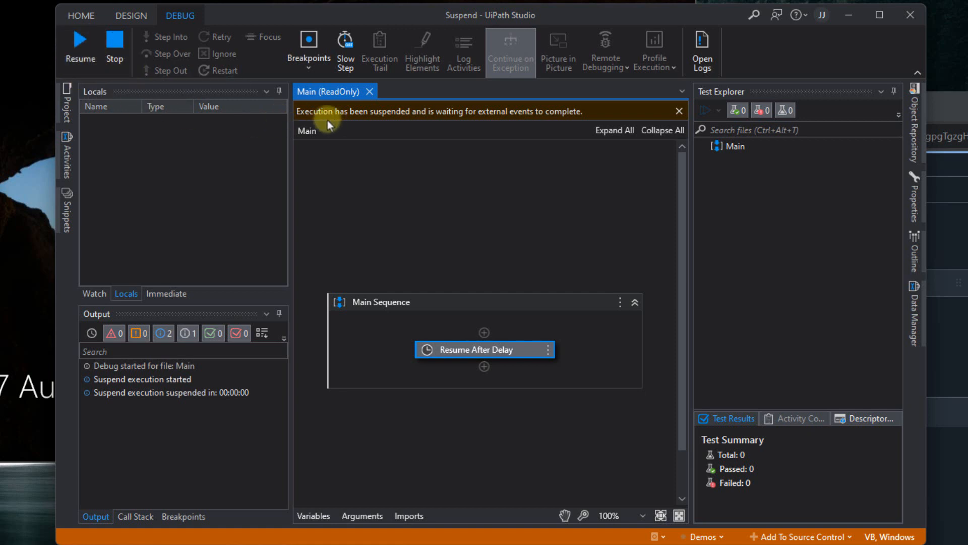
pyautogui.moveTo(425, 125)
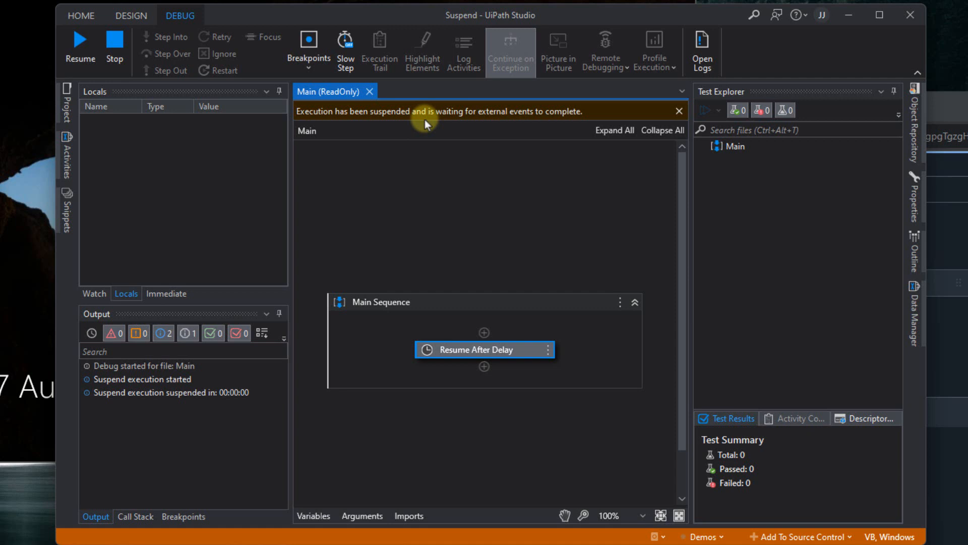
# Step: Resume the suspended workflow repeatedly until the 30-second delay passes and execution ends
pyautogui.click(80, 44)
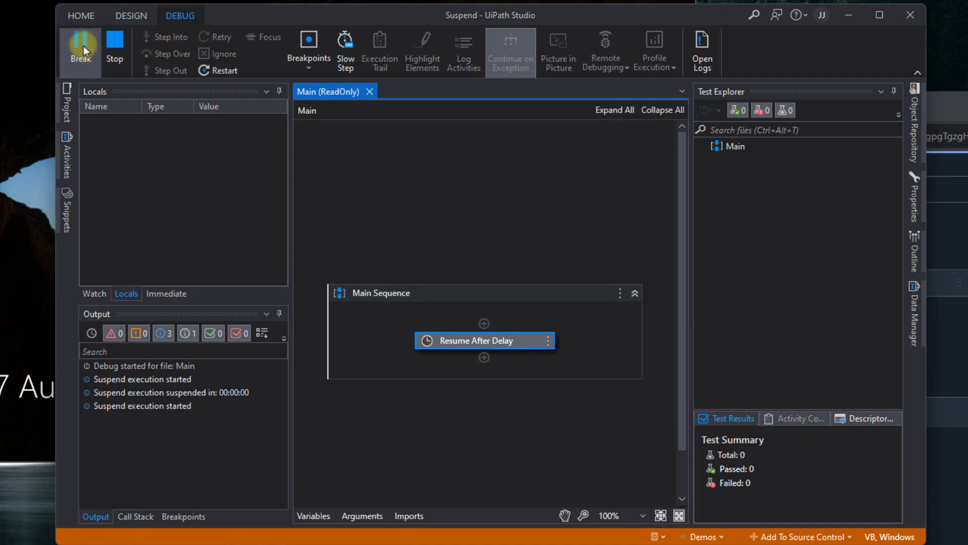
pyautogui.click(80, 49)
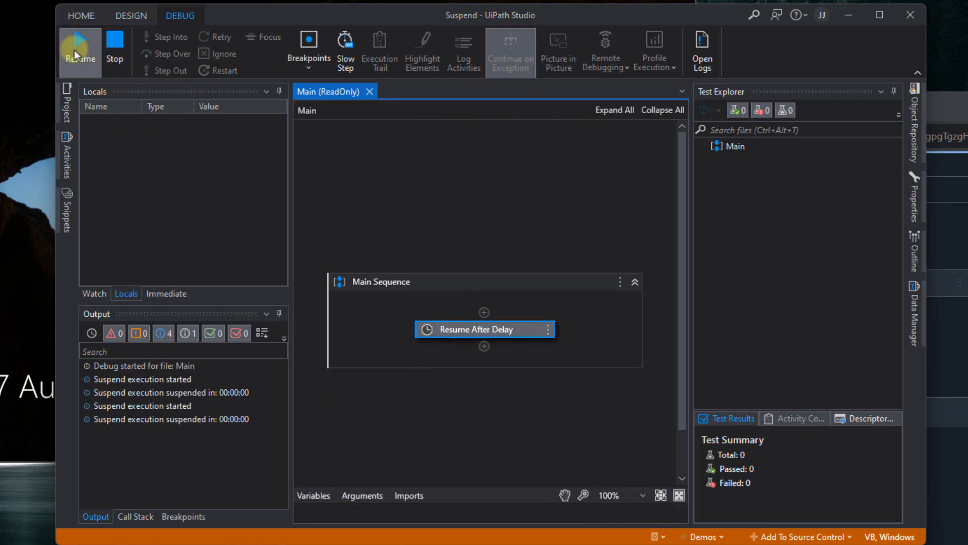
pyautogui.click(80, 49)
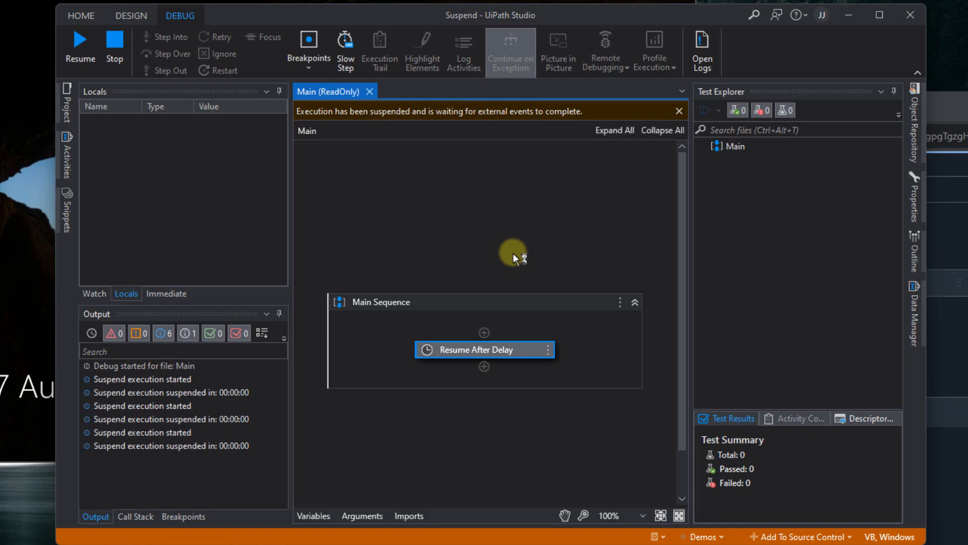
pyautogui.click(80, 47)
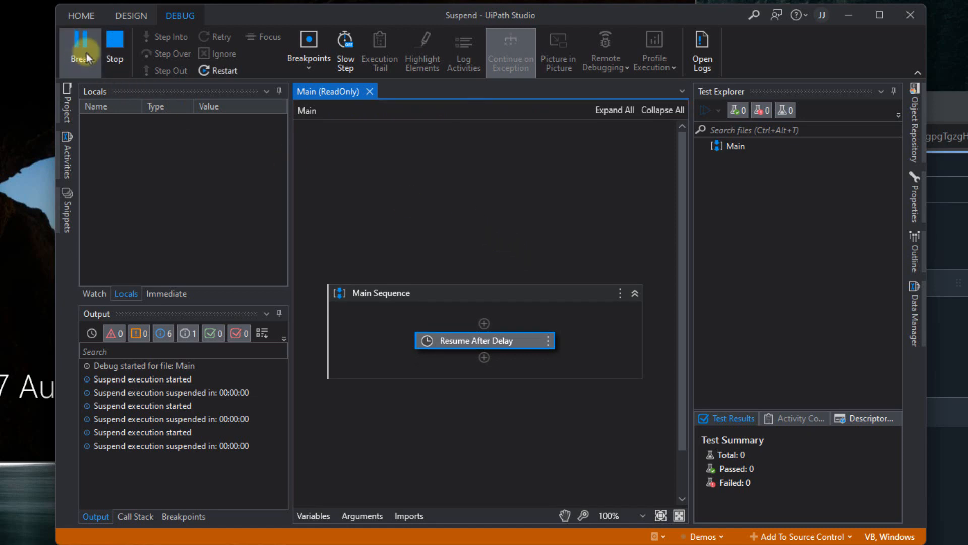
pyautogui.click(81, 47)
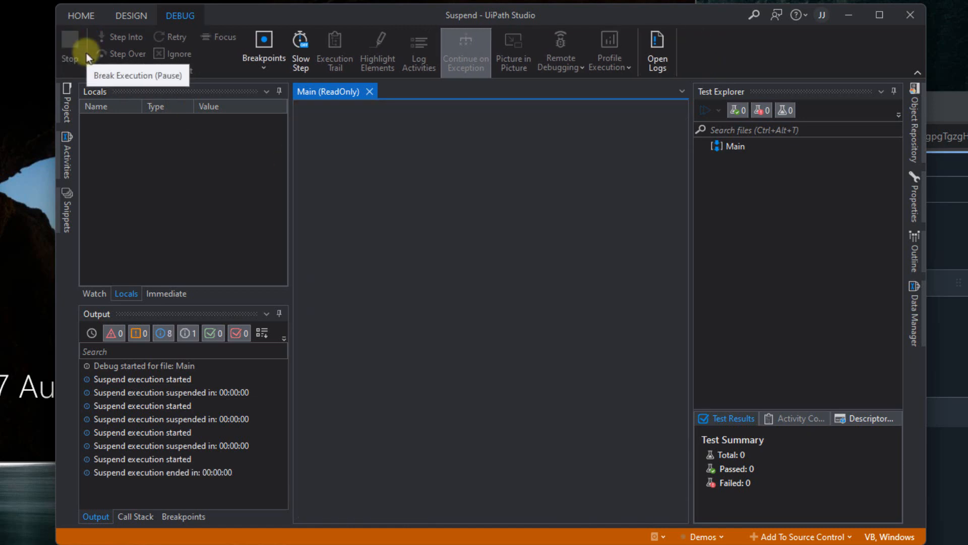